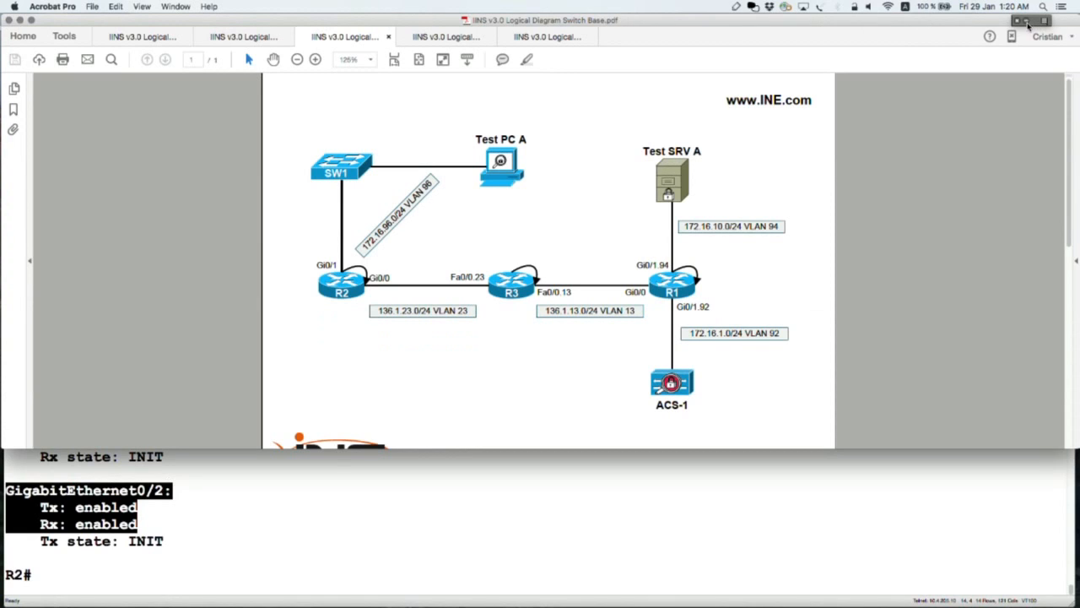
- Review the Switch Base, Physical Topology and Logical Diagram Main PDFs, ending on Logical Diagram Main
click(142, 37)
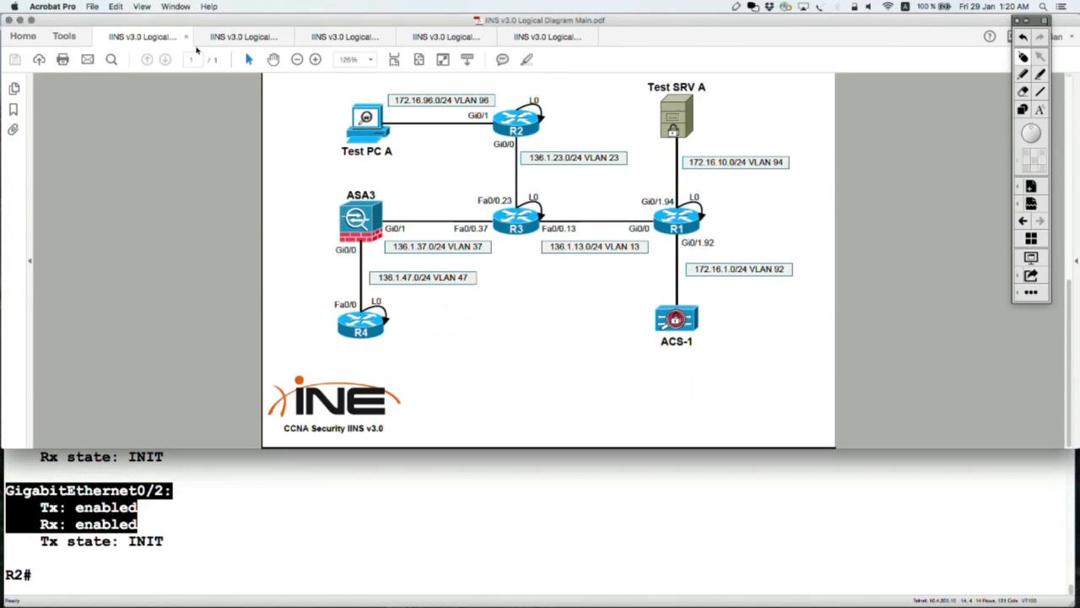
click(344, 37)
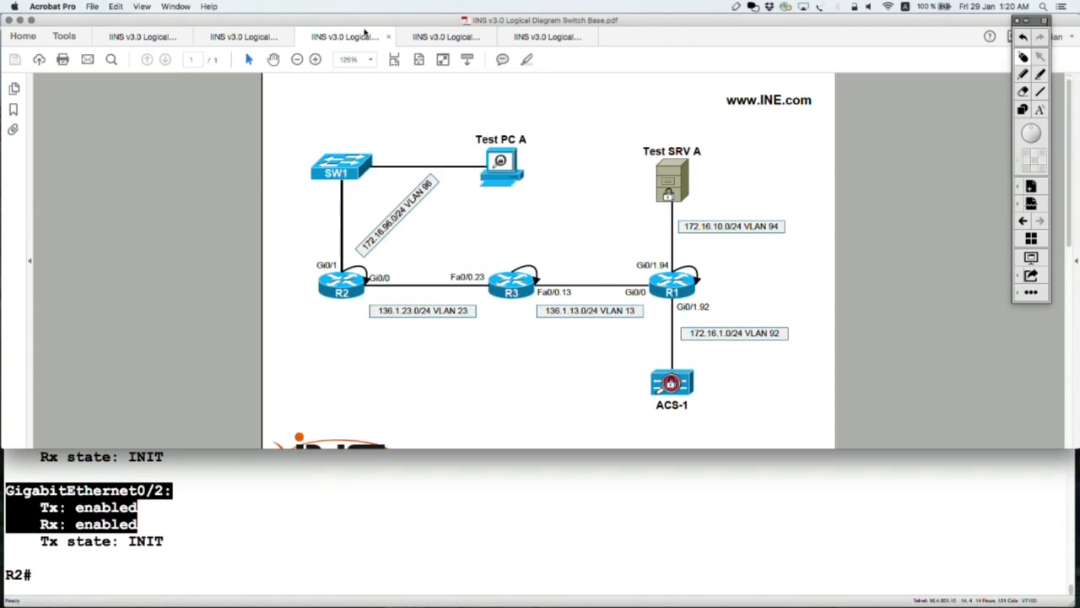
click(548, 37)
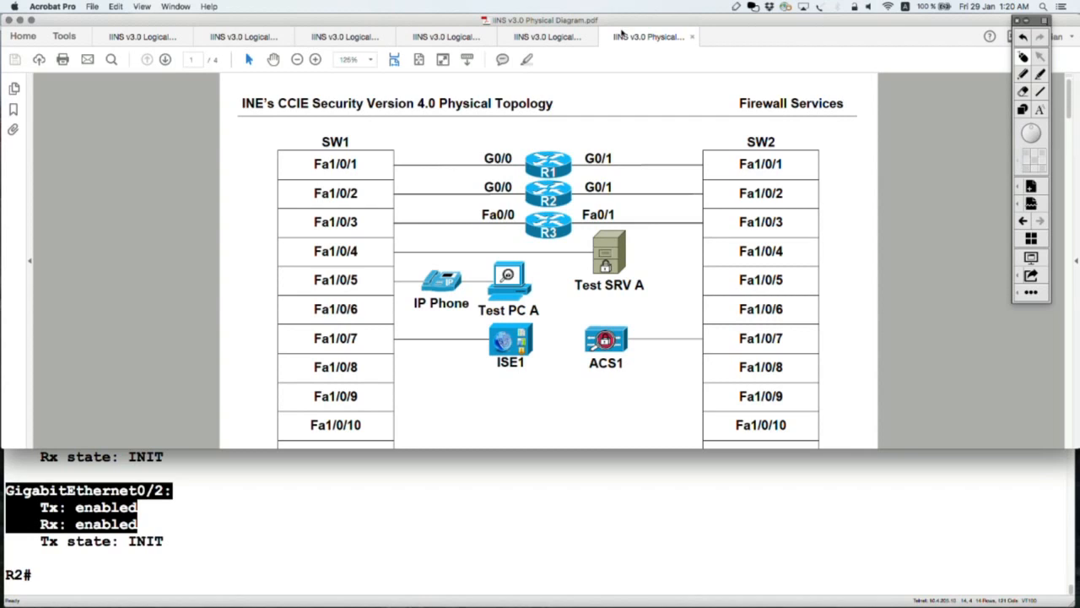
click(142, 37)
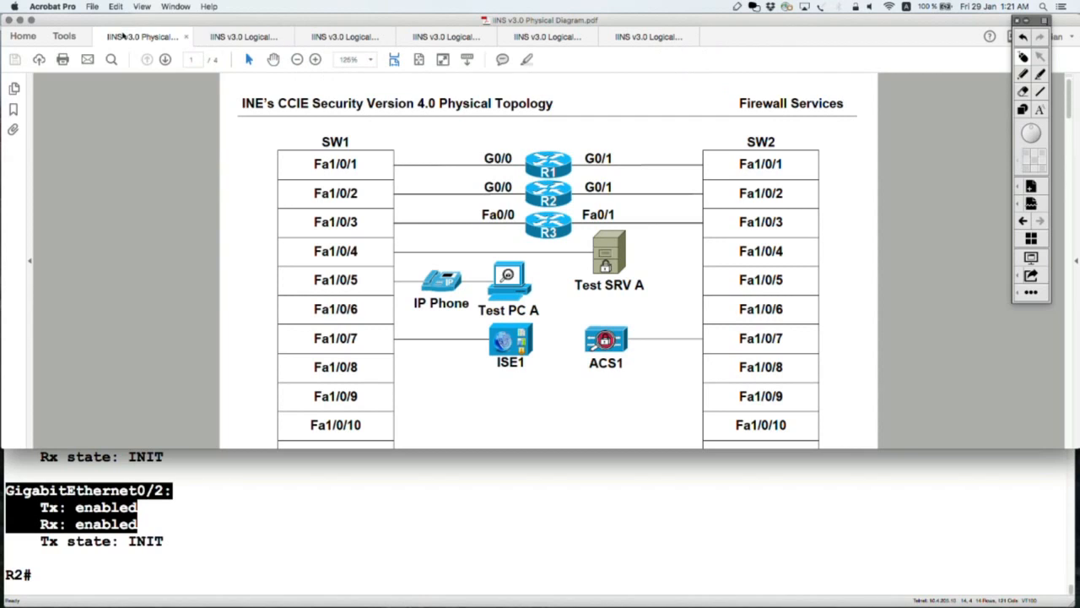
click(244, 37)
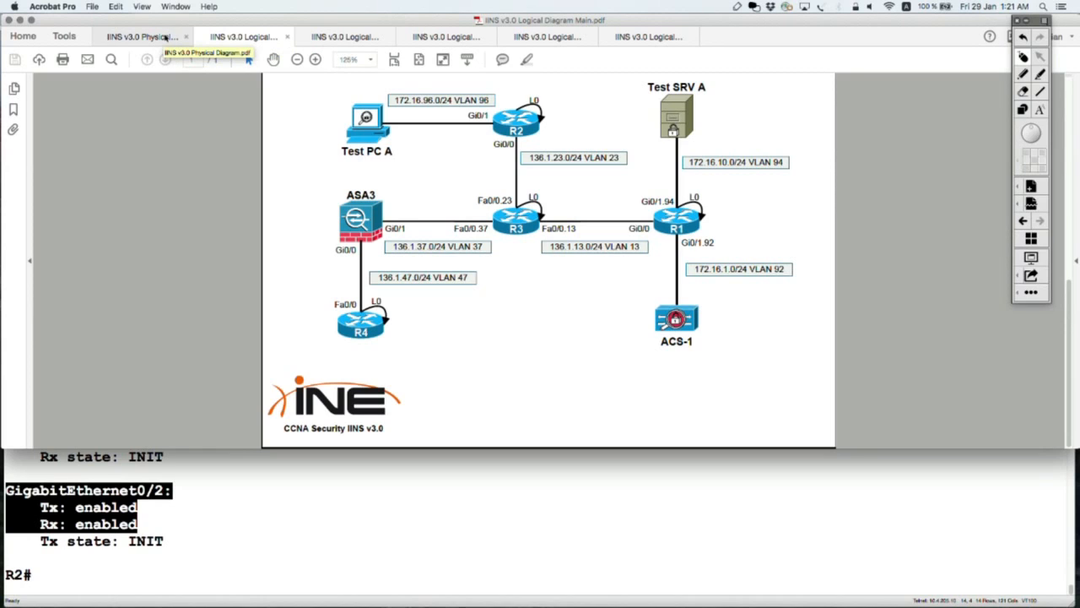
mouse_move(327, 71)
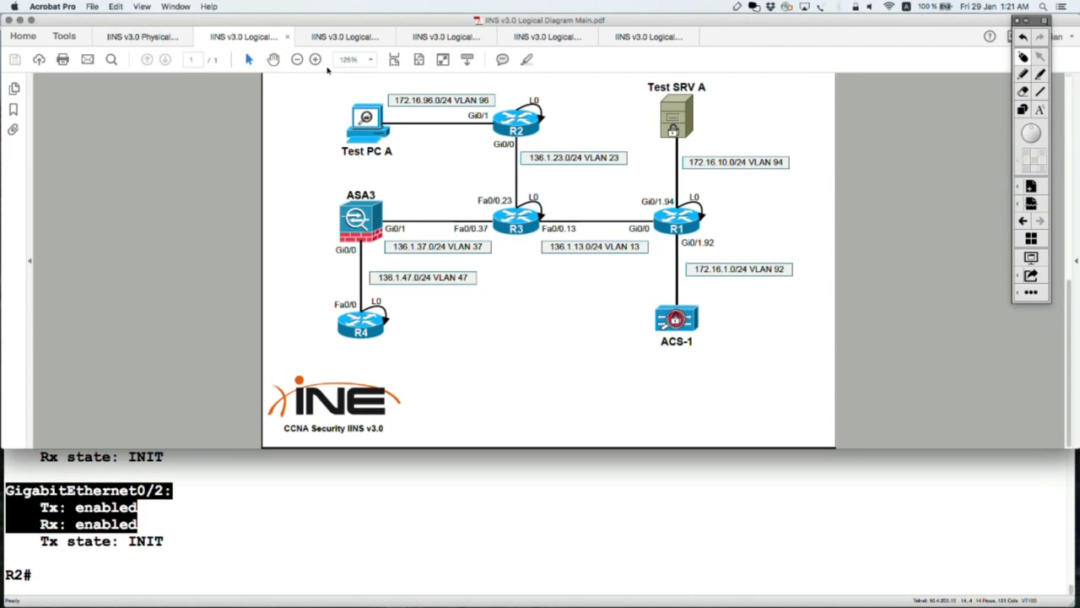
mouse_move(843, 87)
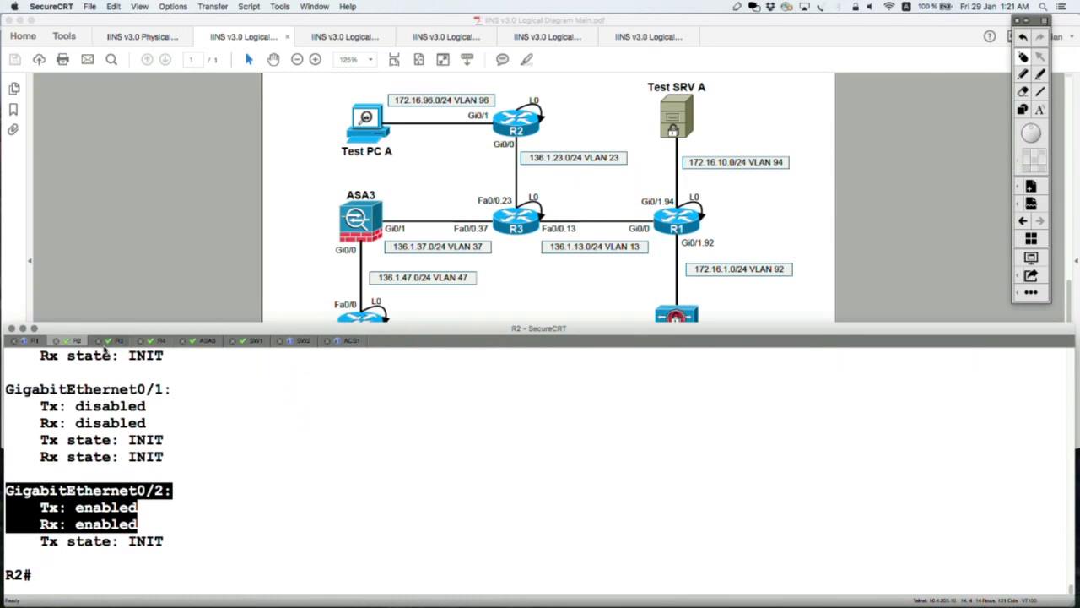
- On R3, list CDP neighbours and mark SW1 port Fas 1/0/3 in the output
click(118, 341)
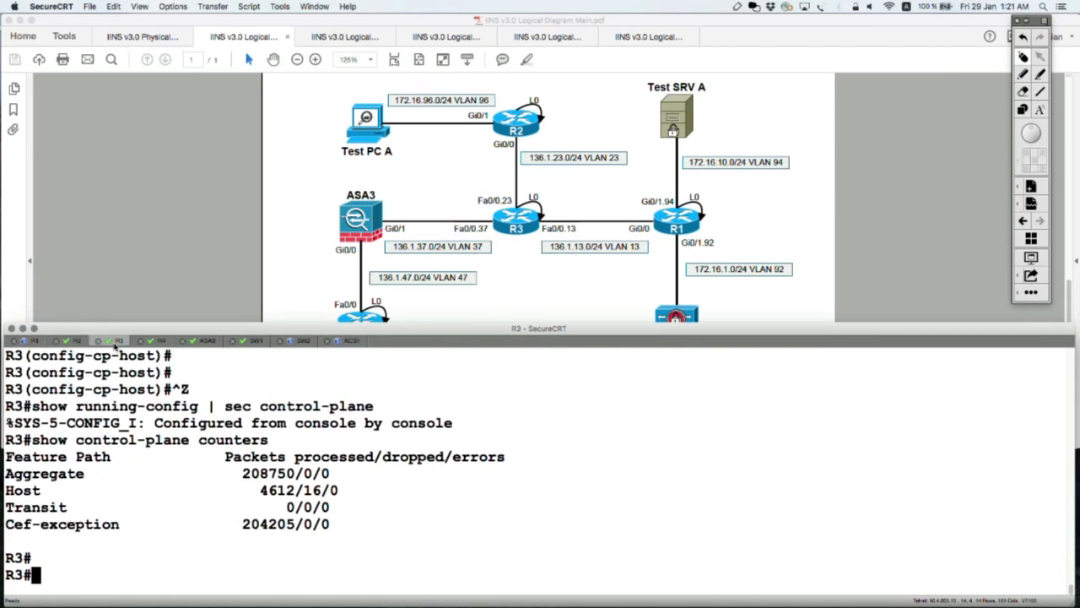
text(shwo)
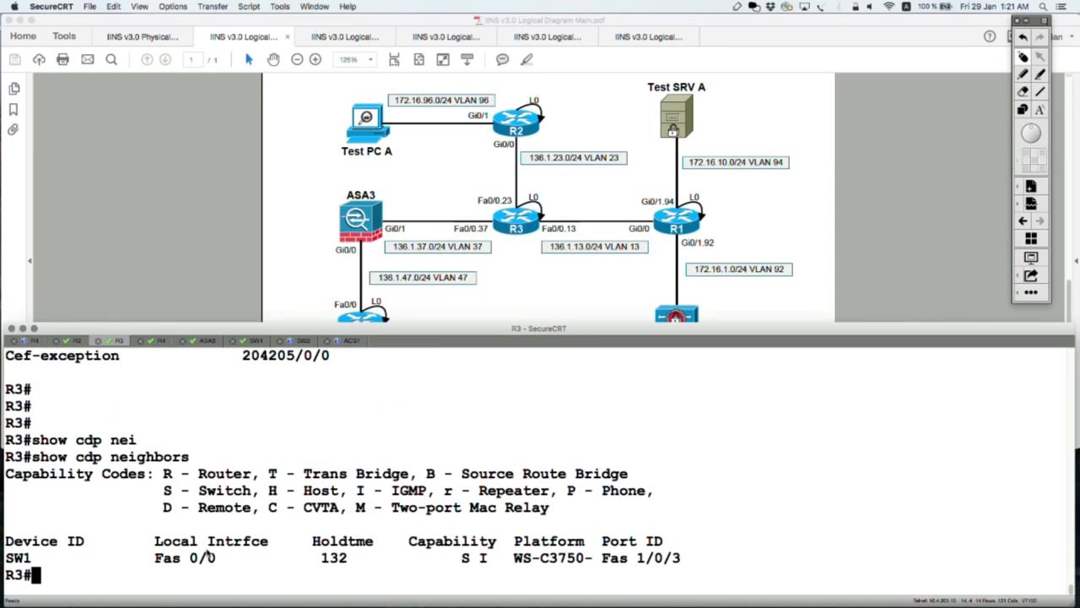
double_click(184, 557)
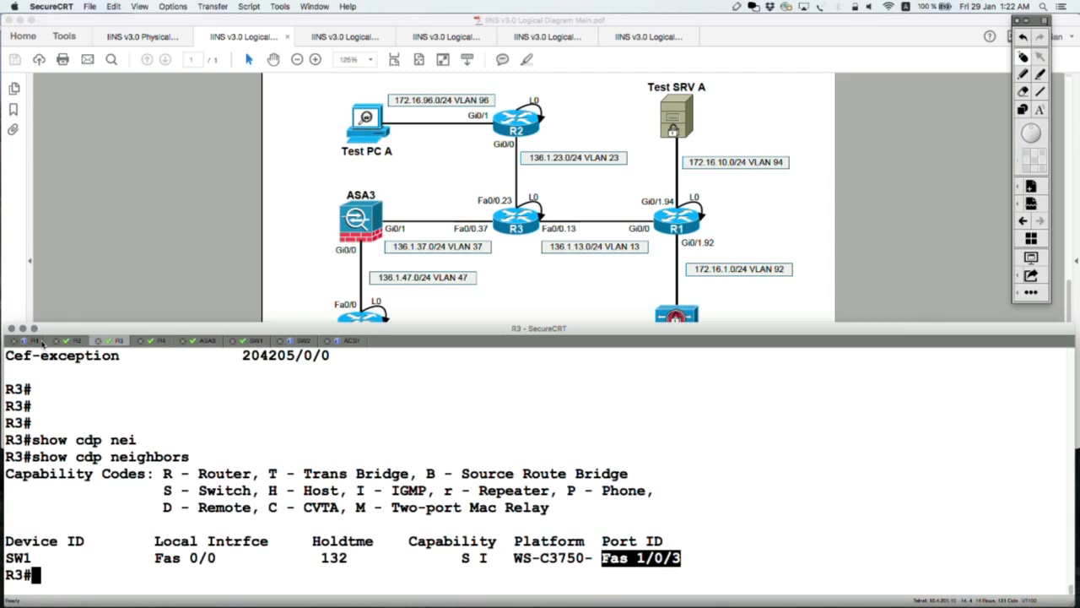
- On R1, check the running config and list CDP neighbours showing SW1 port Fas 1/0/1
click(34, 341)
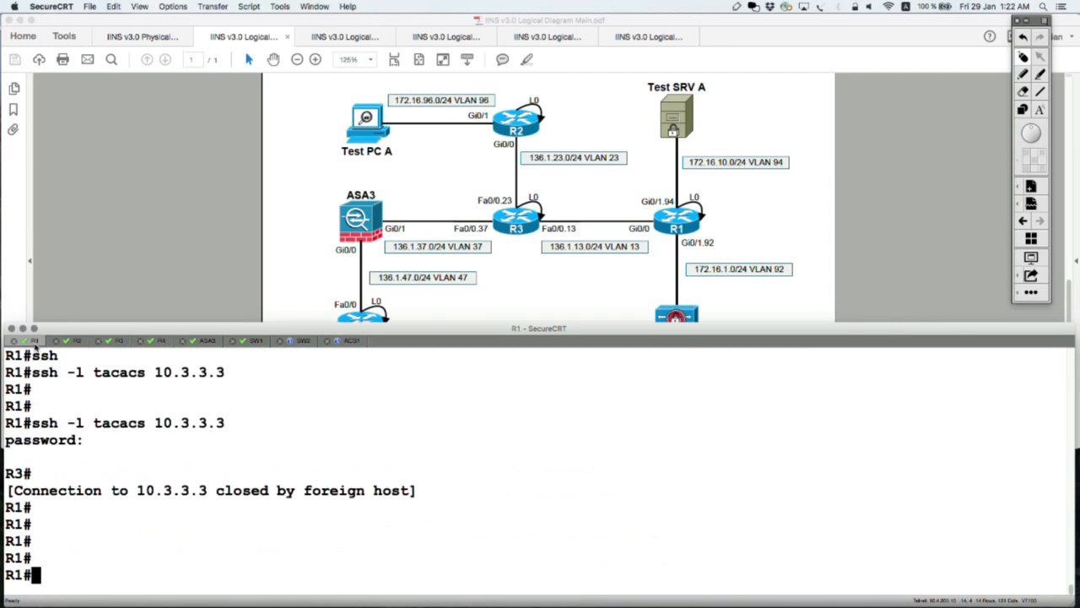
text(show running-config interface gigabitEthernet 0/0)
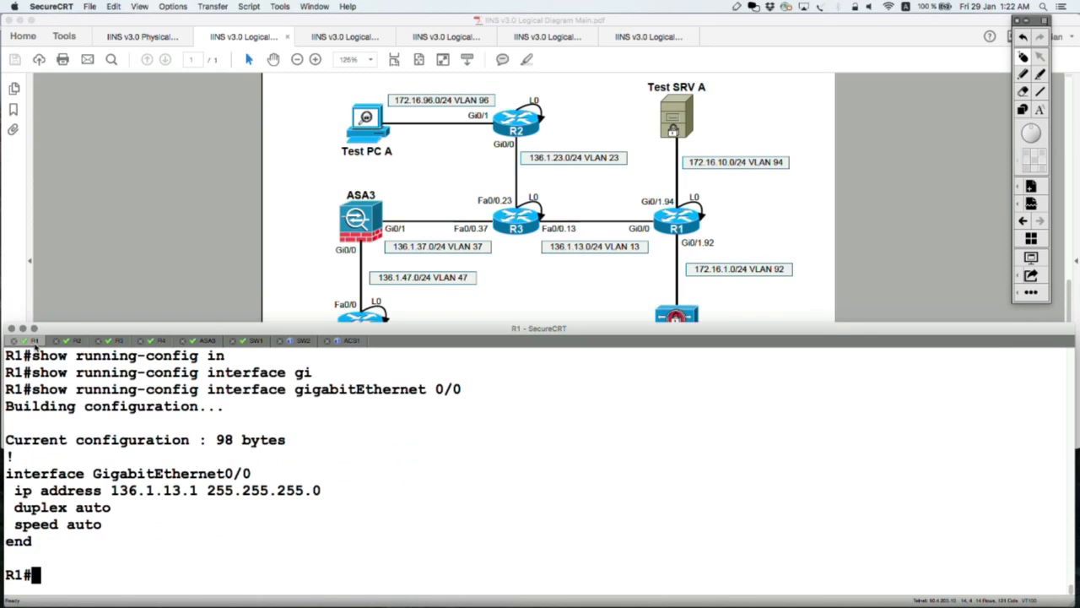
text(shpw cdp nei)
text(show cdp)
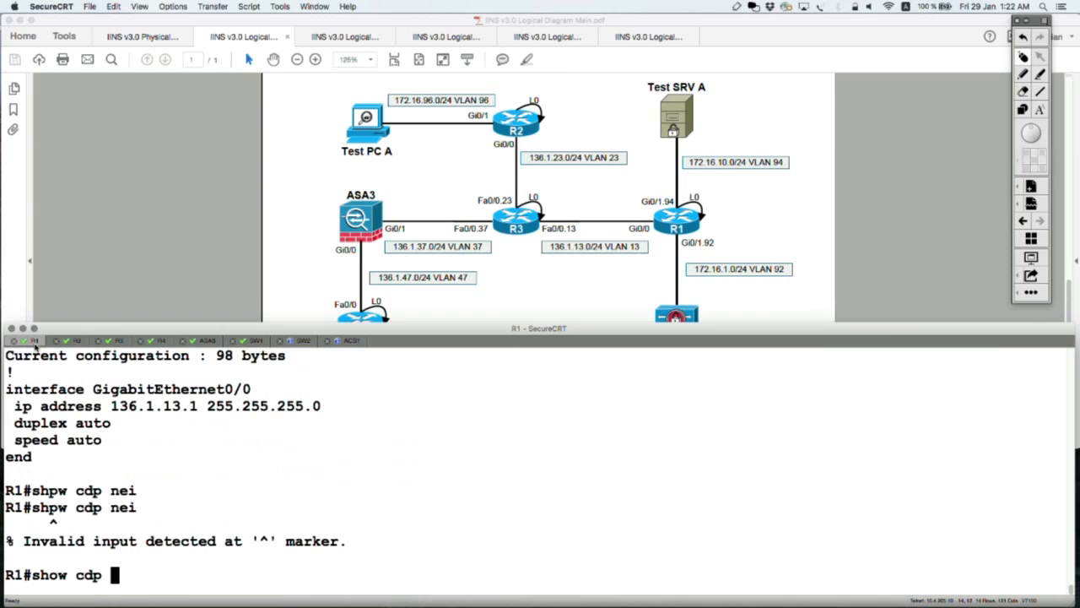
text( nei)
key(Return)
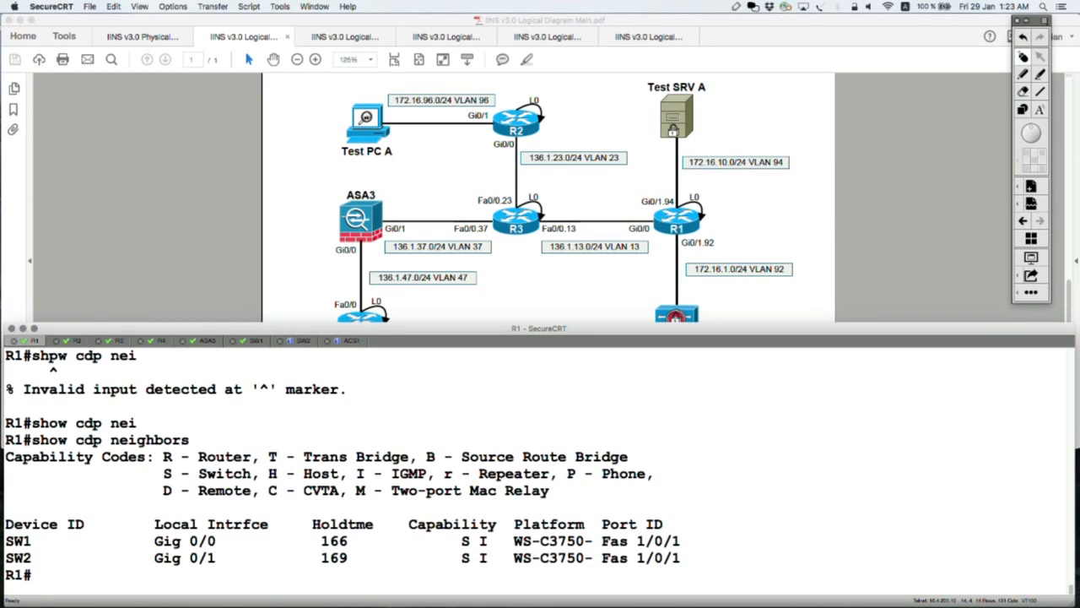
- Ping 136.1.13.3 from R1 successfully, then move to the SW1 session
text(ping 136)
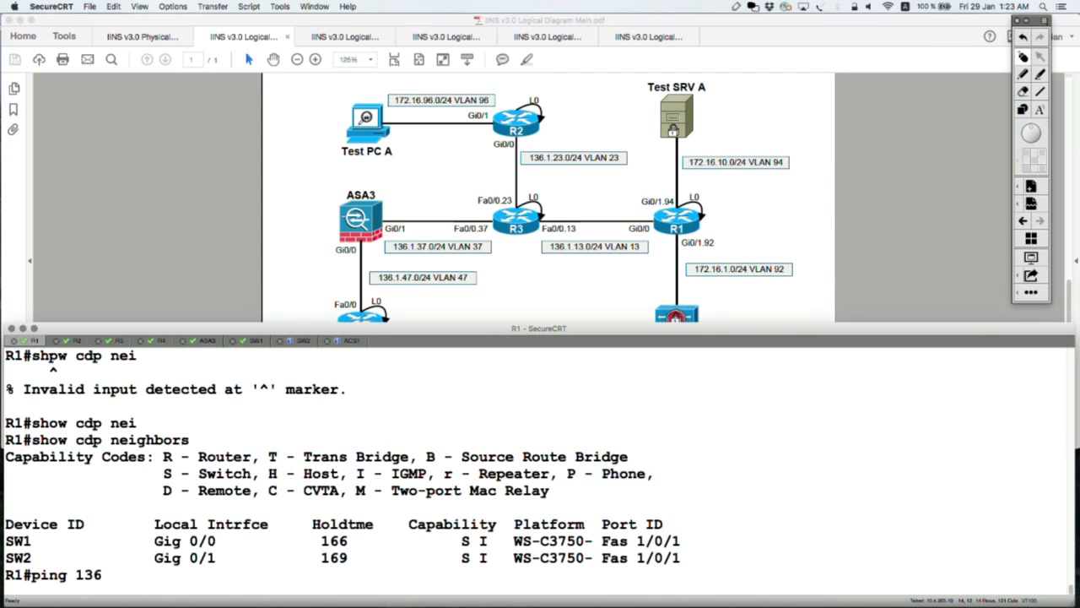
text(1.13.3)
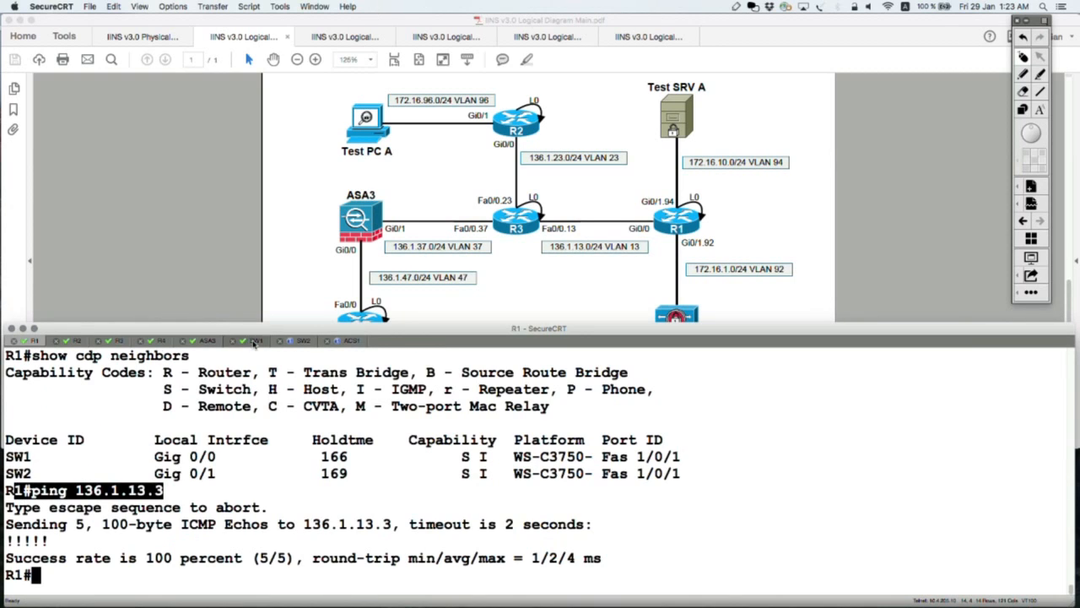
click(254, 341)
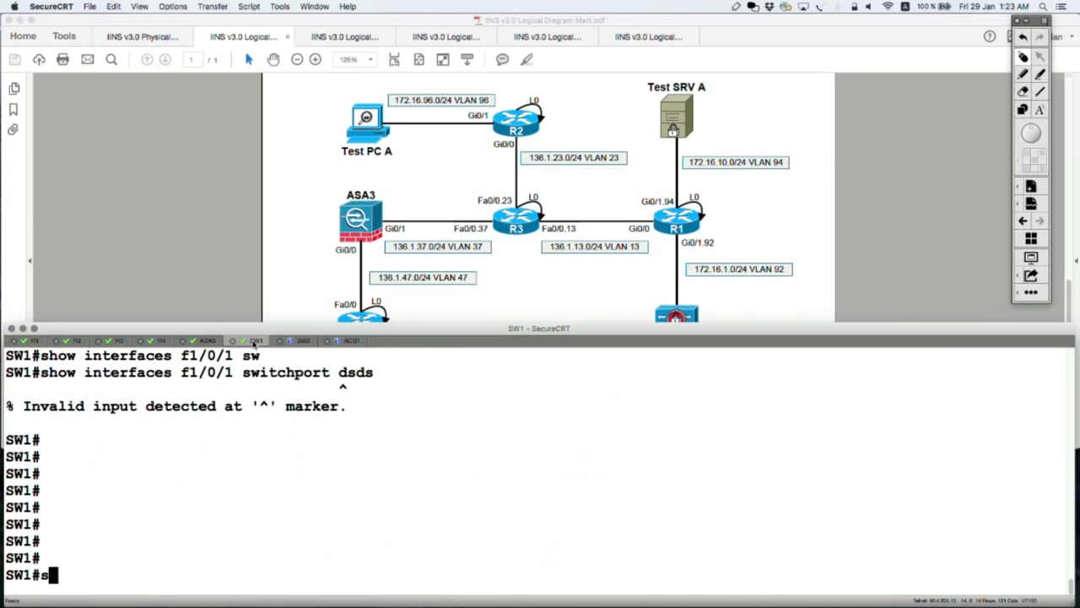
- Show switchport details for FastEthernet 1/0/1 on SW1, reporting Protected: false
text(show switch)
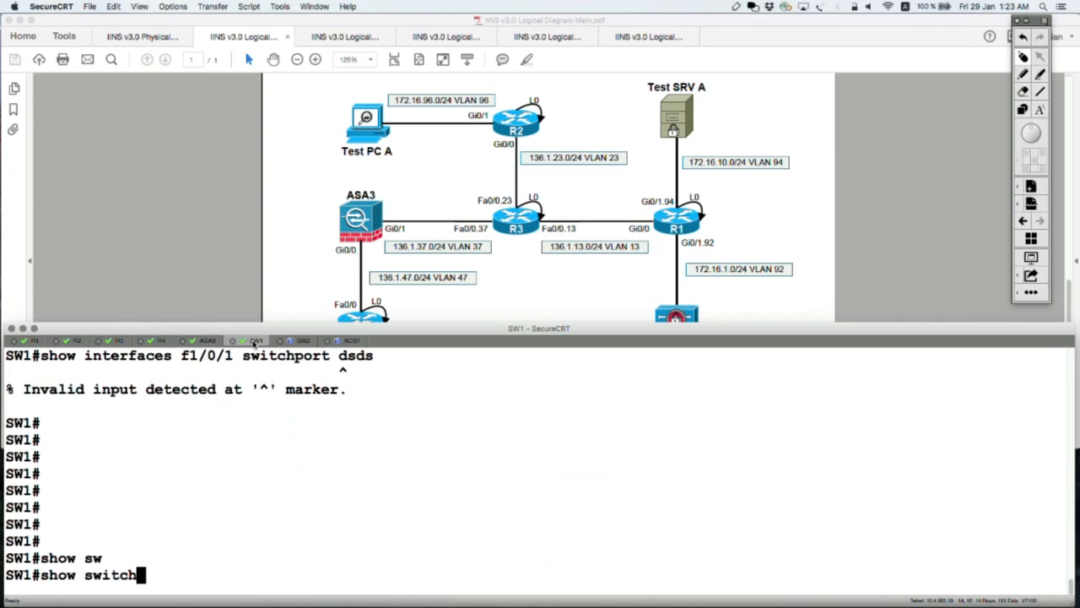
key(backspace)
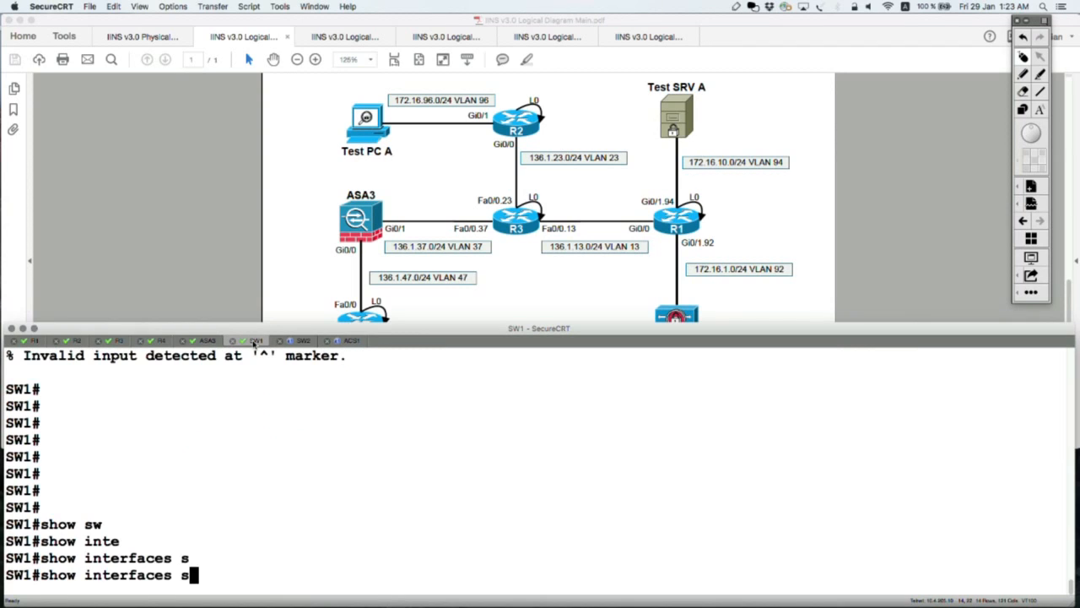
text(fa)
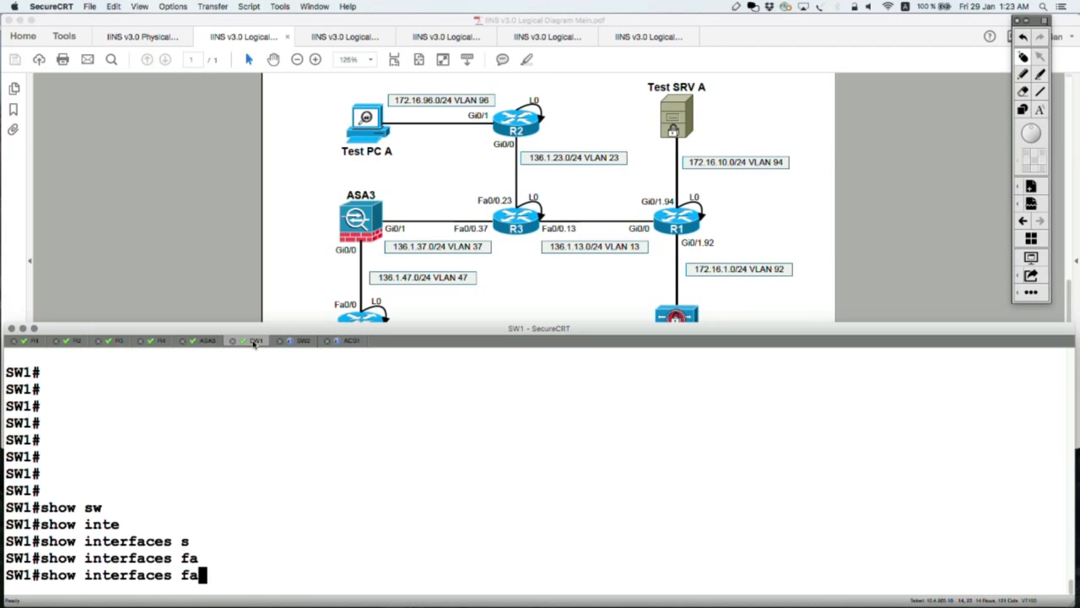
text(fastEthernet 1/0/1 switchport)
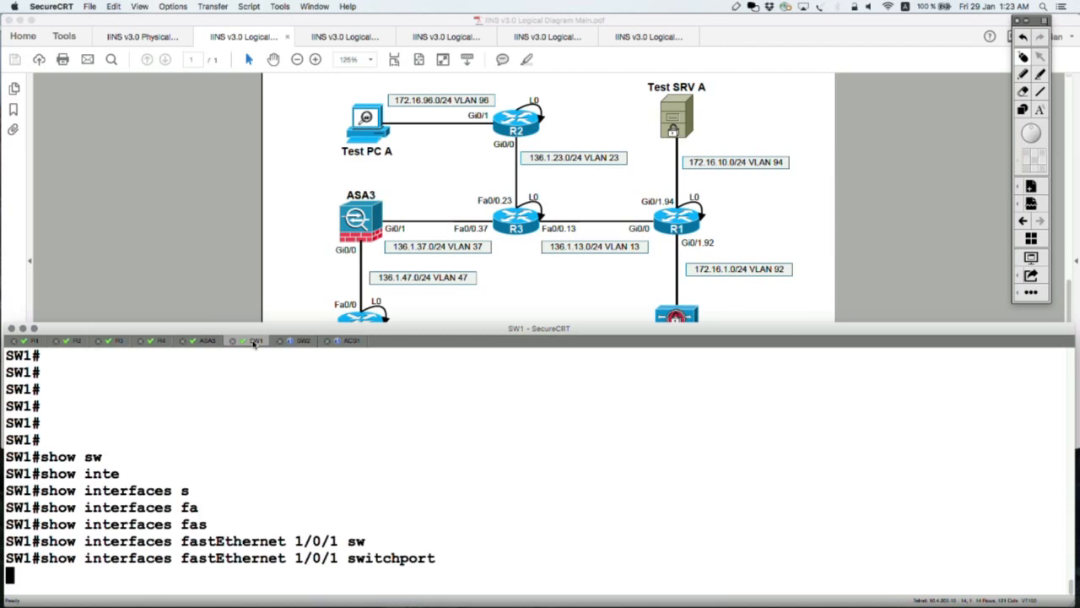
key(return)
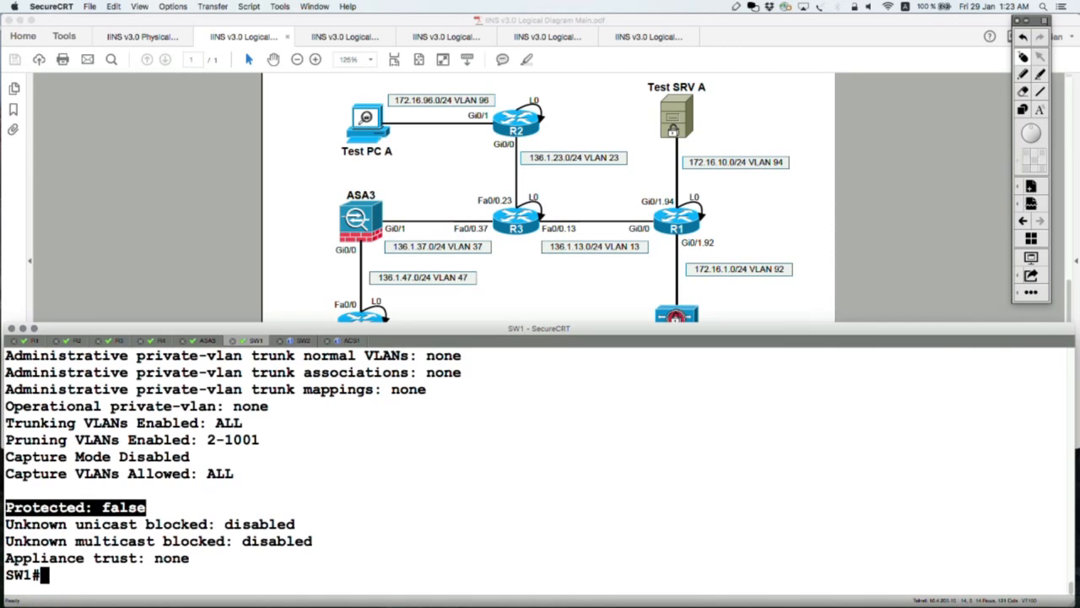
- Configure interface range Fa1/0/1 and Fa1/0/3 on SW1 as switchport protected
text(conf t)
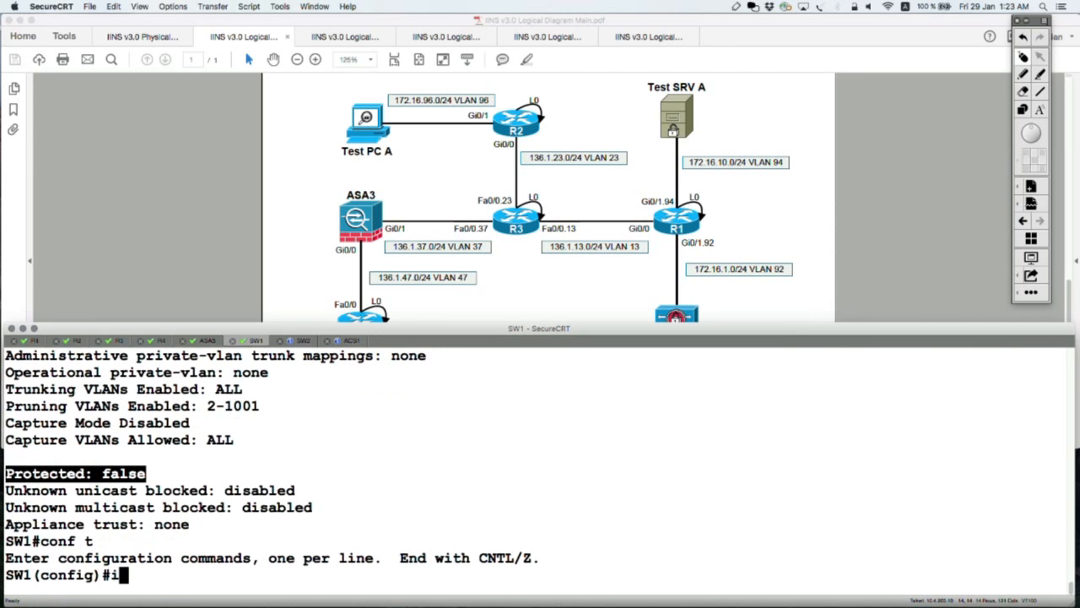
text(inetr)
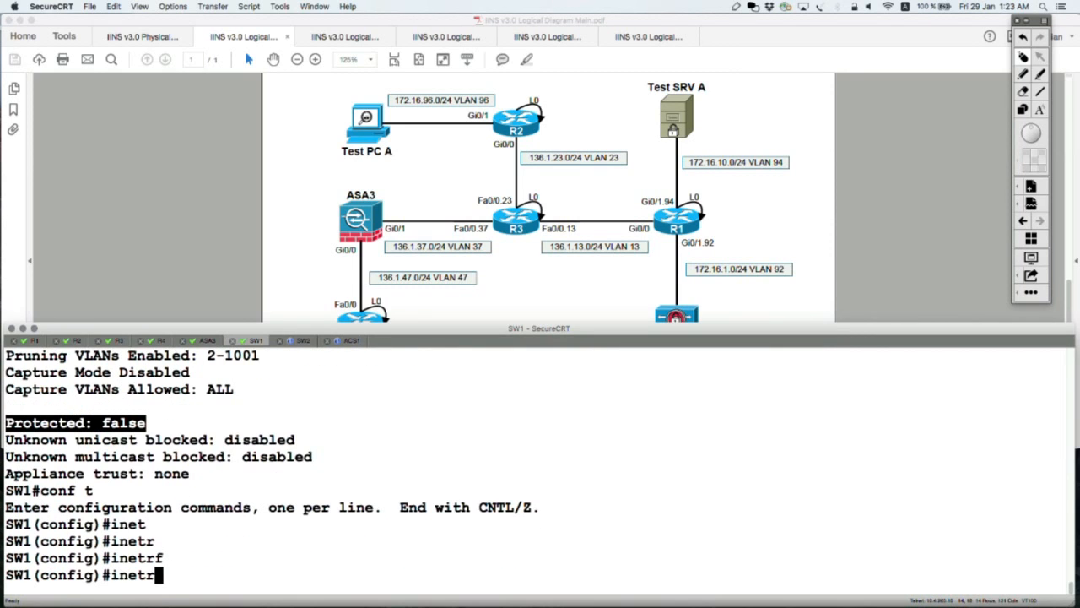
key(backspace)
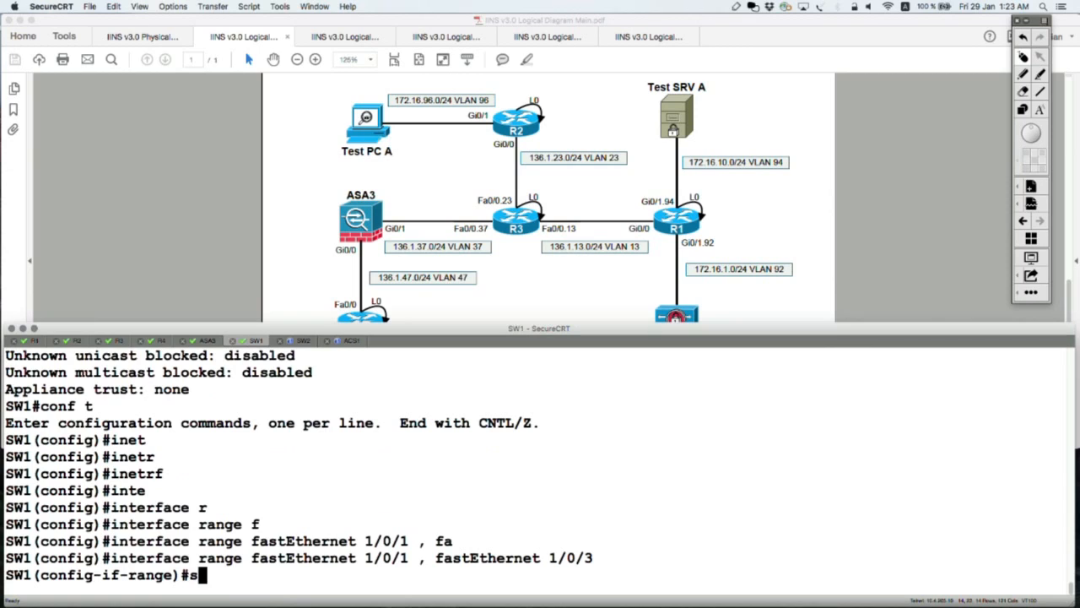
text(switchport protected)
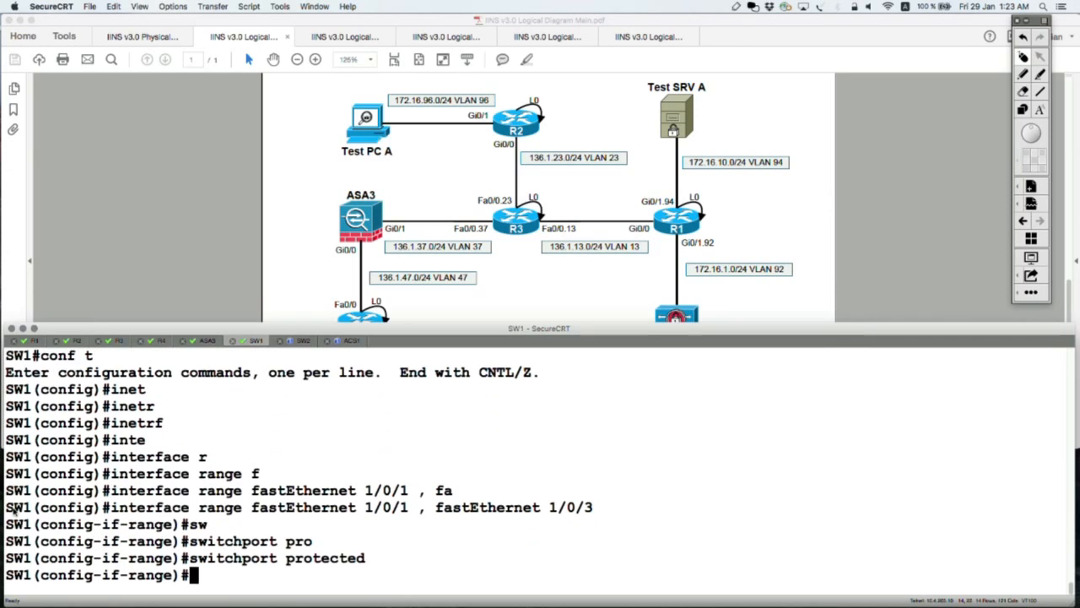
- Verify with 'do show int fa1/0/1 switchport' that Fa1/0/1 now reports Protected: true
text(do shpw)
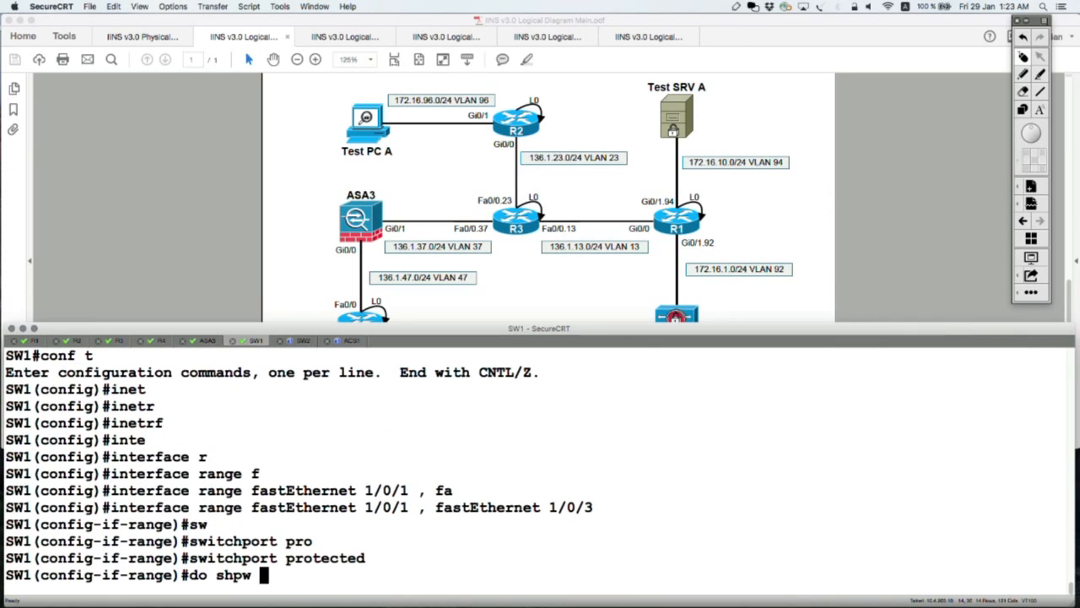
text(int fa1/0/1)
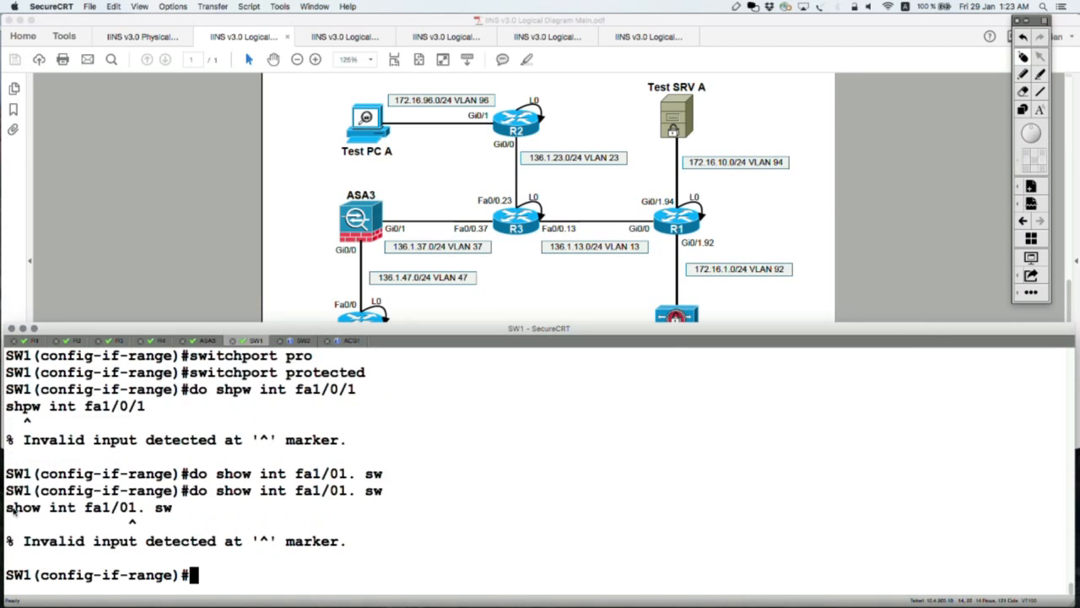
text(do show int fa1/0/1 switch)
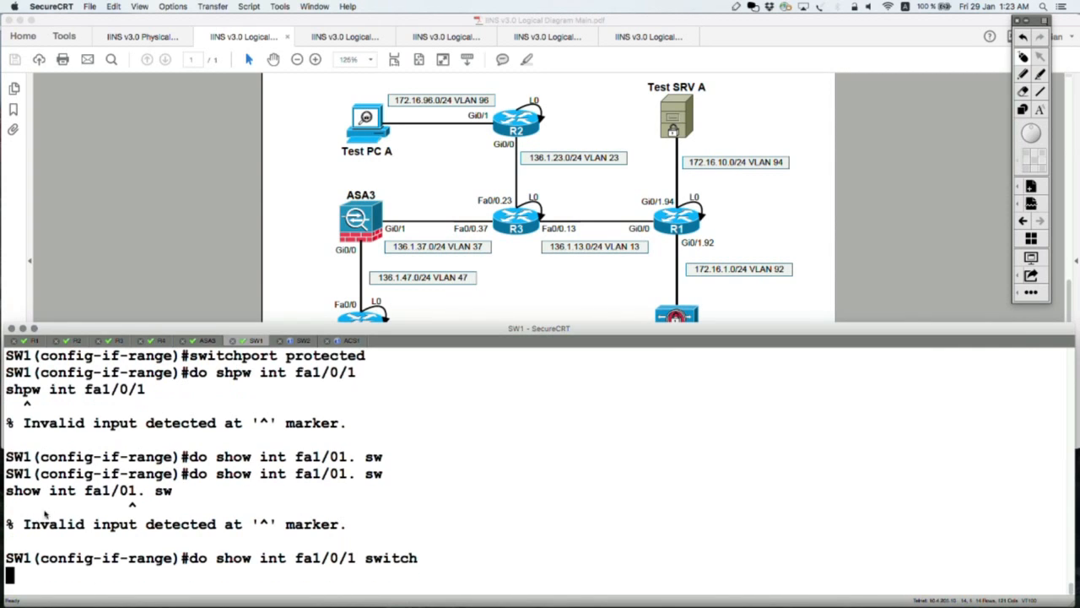
key(Return)
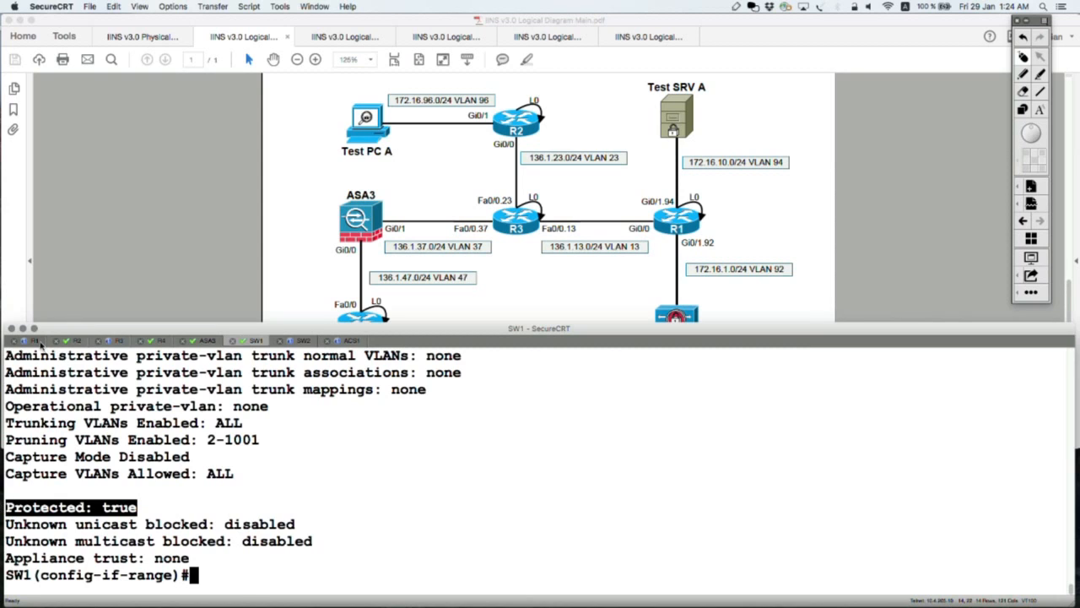
- Watch R1's ping to 136.1.13.3 time out, then return to the SW1 session
click(34, 341)
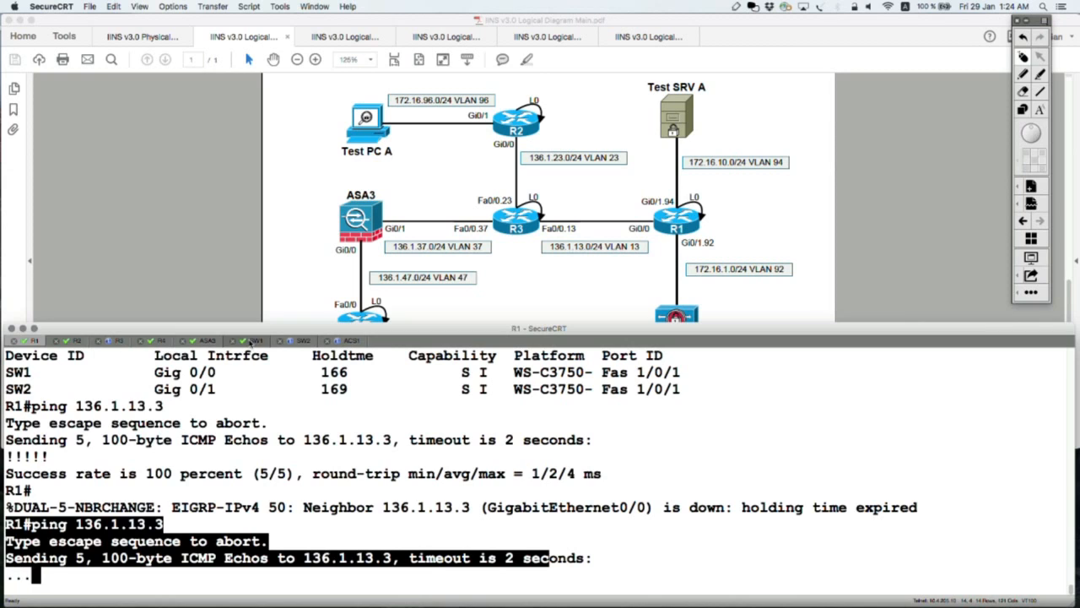
click(253, 341)
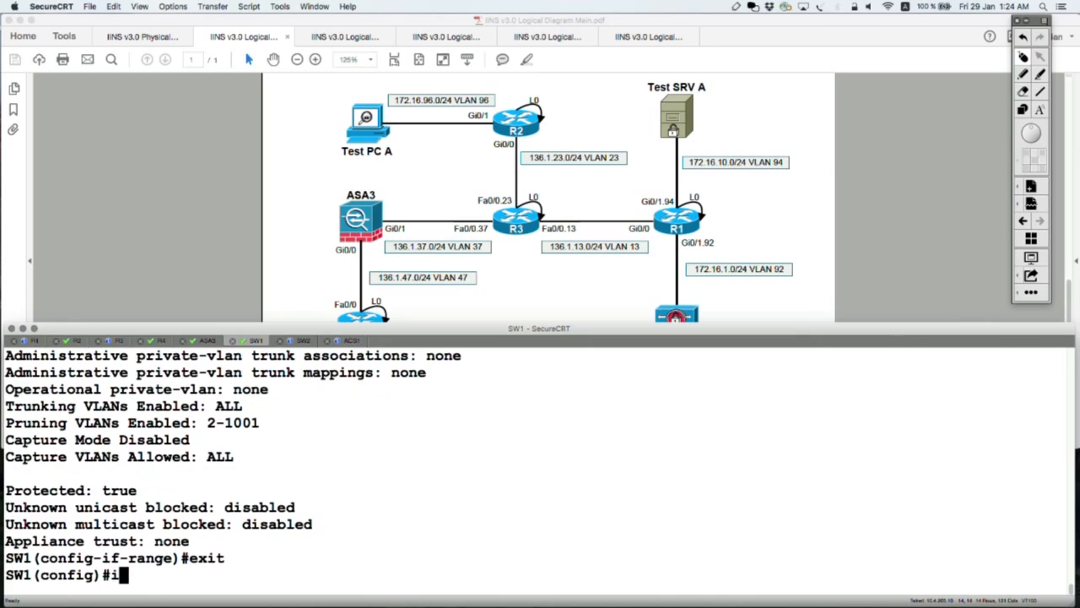
- On SW1 interface Fa1/0/3, remove protection with 'no switchport protected'
text(nterface)
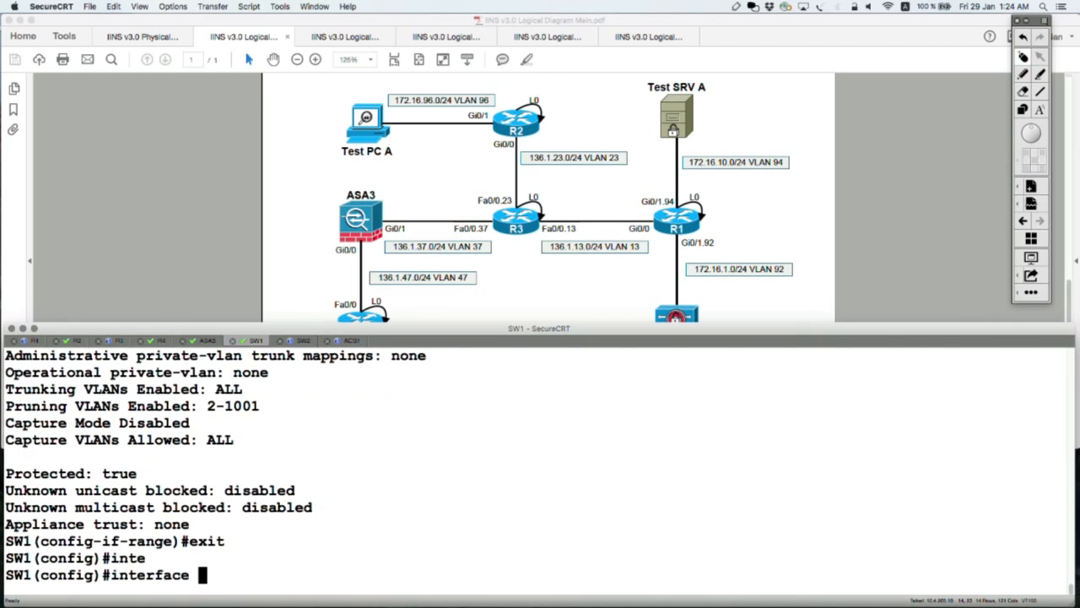
text(f1/0)
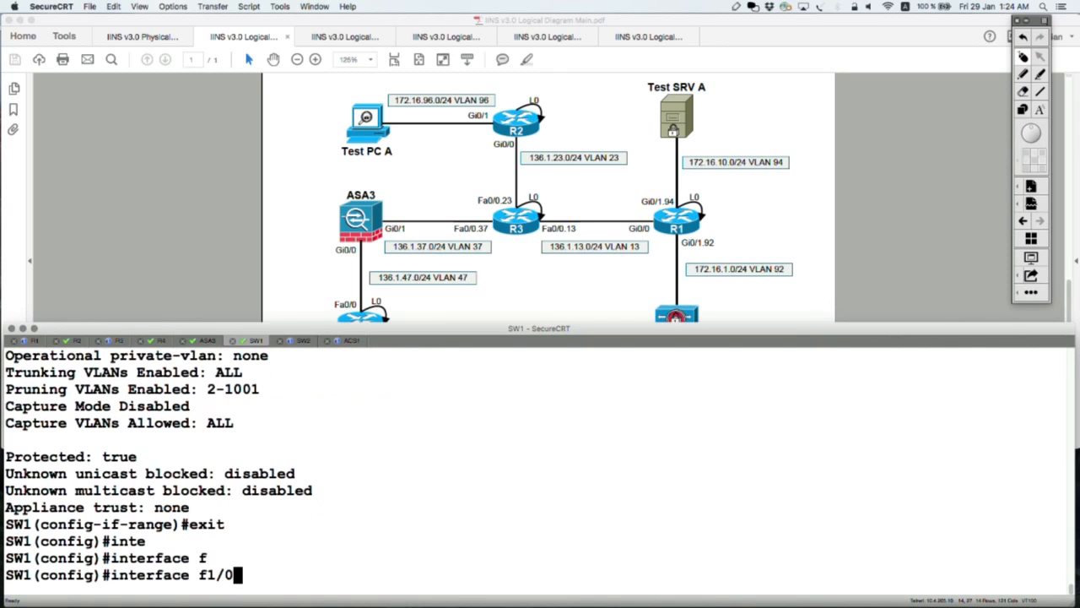
key(Return)
text(noswitchport protected)
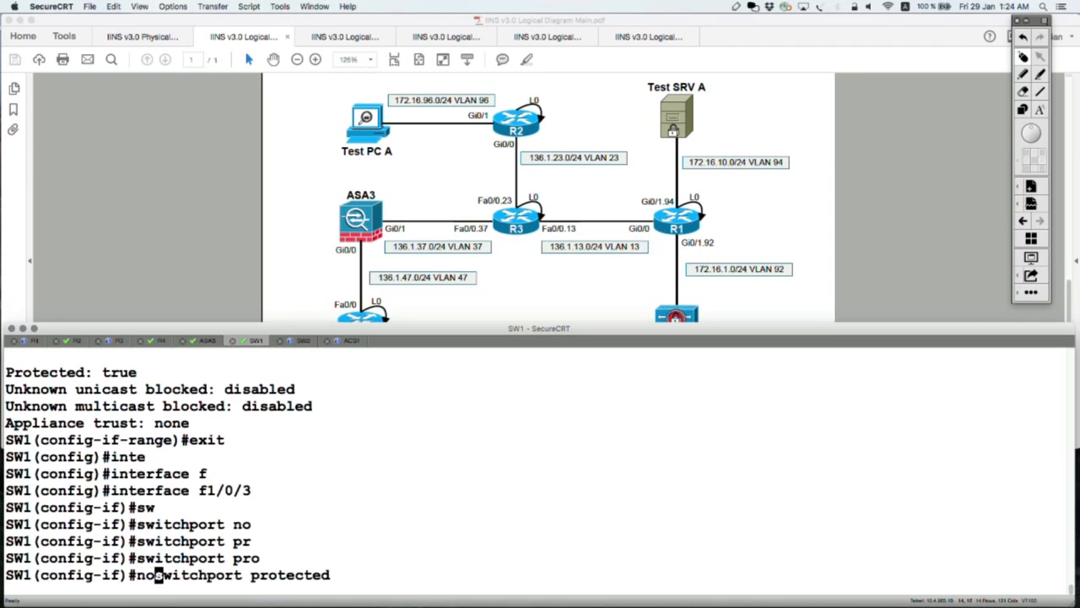
key(Return)
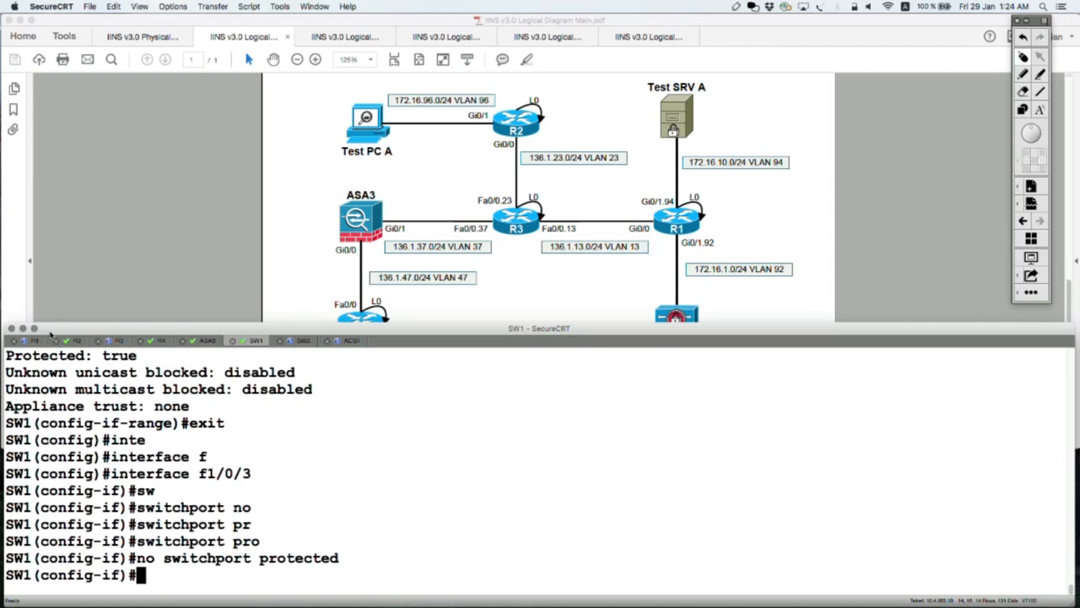
- Rerun R1's ping to 136.1.13.3 successfully, then return to SW1 interface Fa1/0/1
click(32, 341)
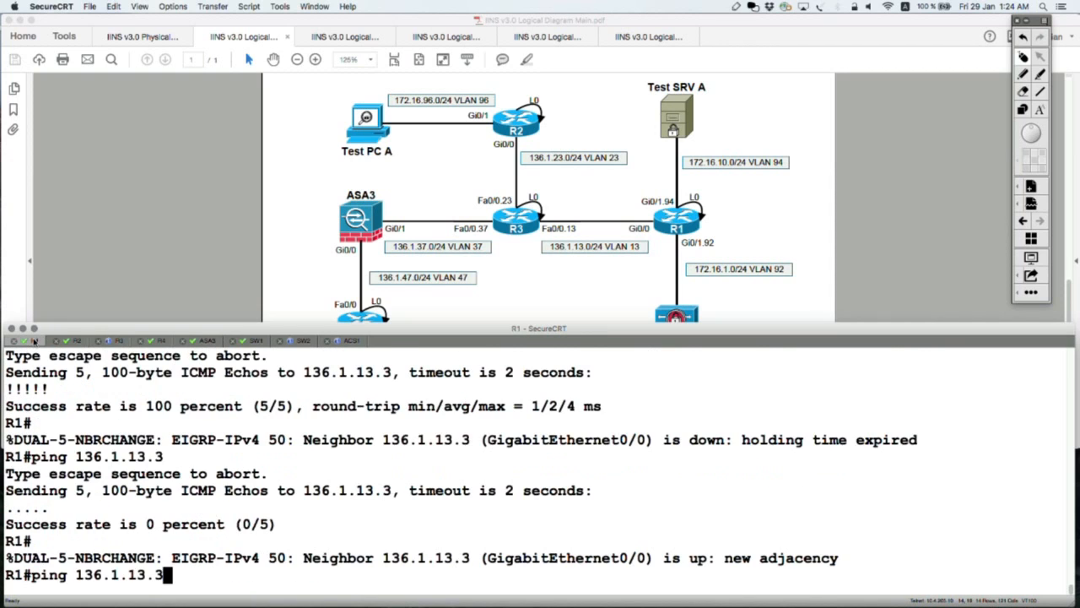
key(Return)
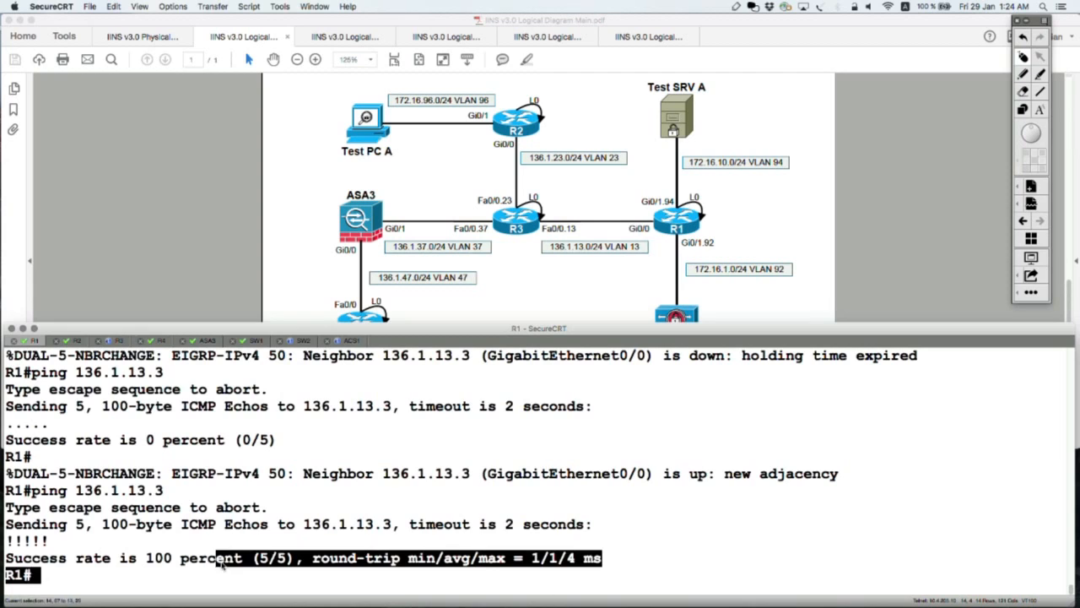
click(247, 341)
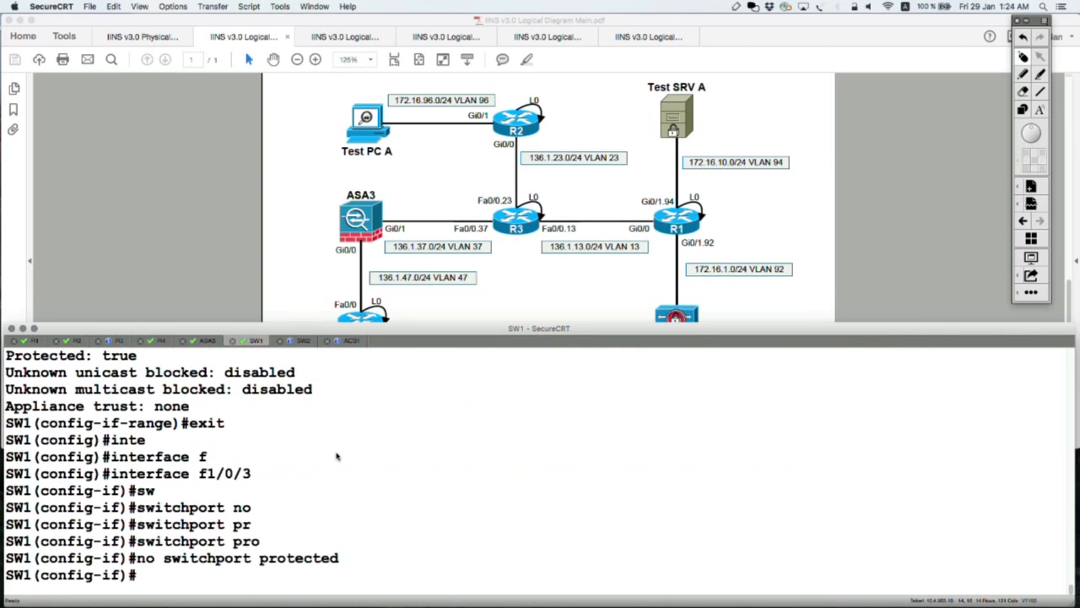
text(int fa1/0/1)
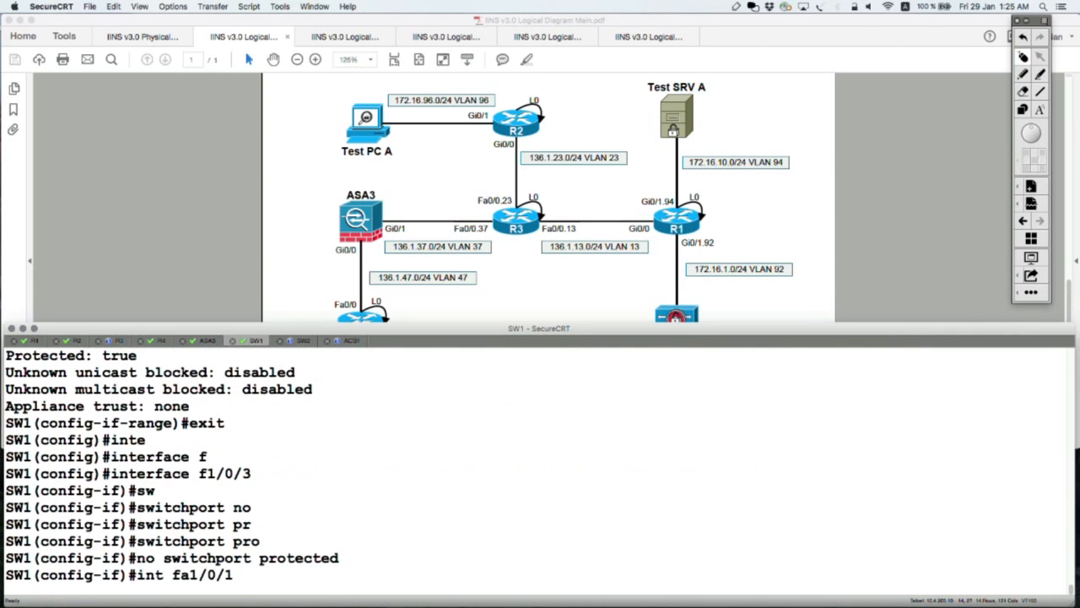